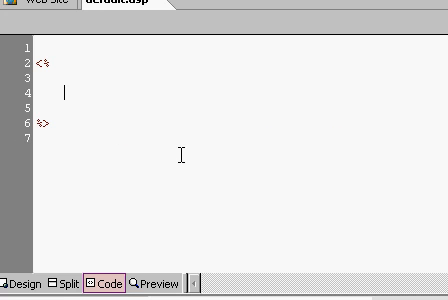
Step: Write five response.write lines outputting "1" through "5" inside the <% %> block
type("respons")
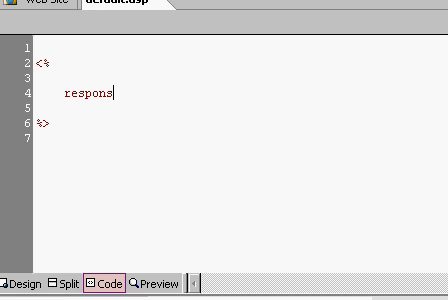
type("e.write \"1")
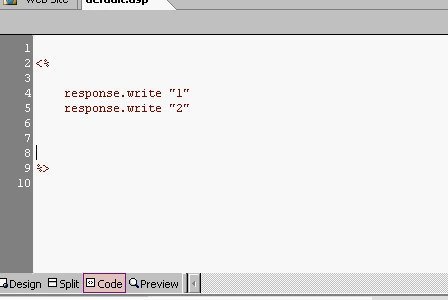
type("response.write \"1\"")
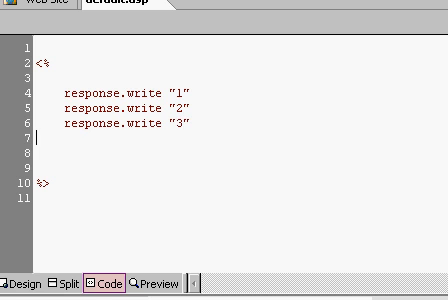
type("response.write \"4\"")
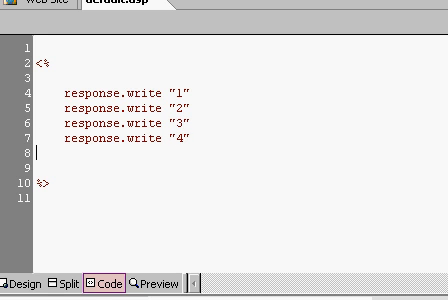
type("response.write \"5\"")
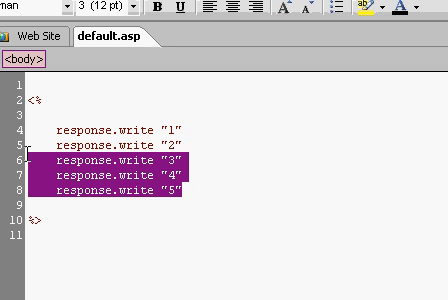
Step: Delete the numbered write lines and add For X = 1 to 100, Response.Write X, Next
key("Delete")
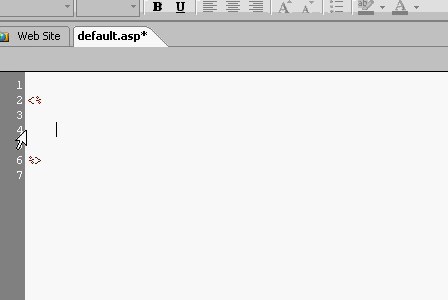
type("For X")
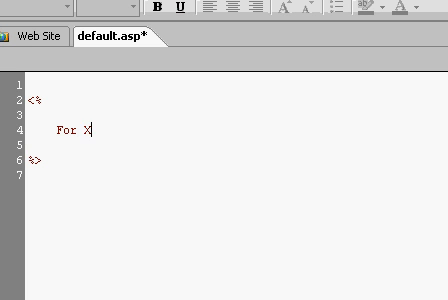
type("=")
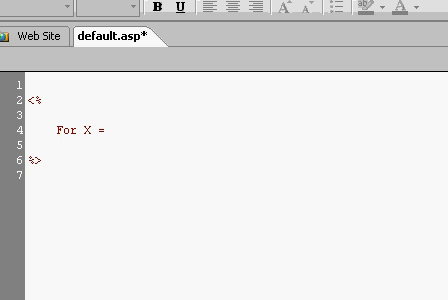
type("1 to 100")
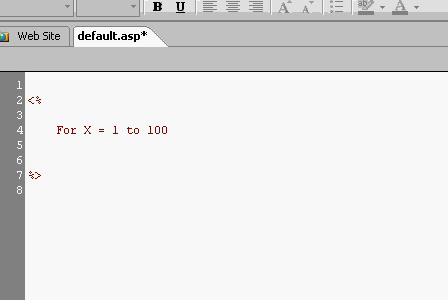
type("Re")
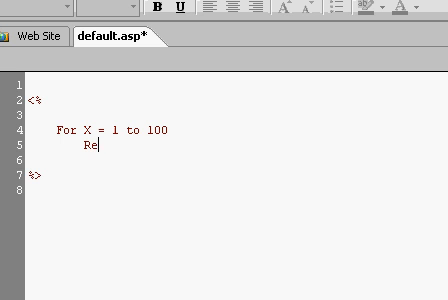
type("sponse.Write")
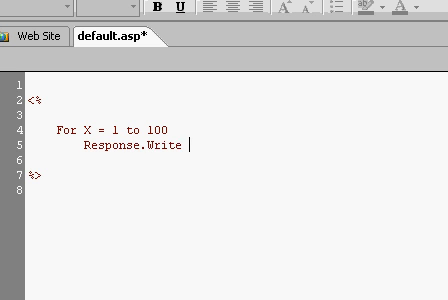
type("X")
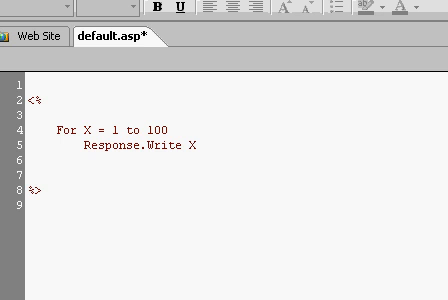
type("Next")
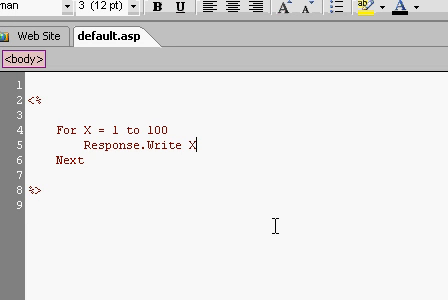
Step: Append & "<BR>" to Response.Write X so each number gets its own line
type("&")
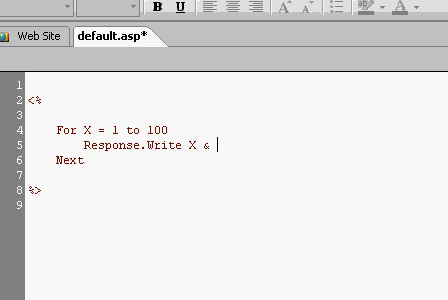
type("\"<BR>")
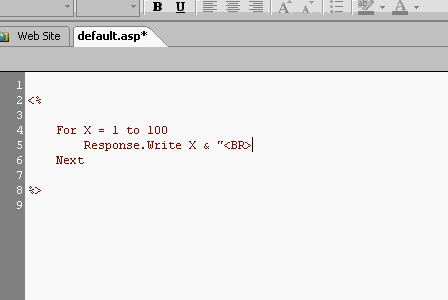
type("\"")
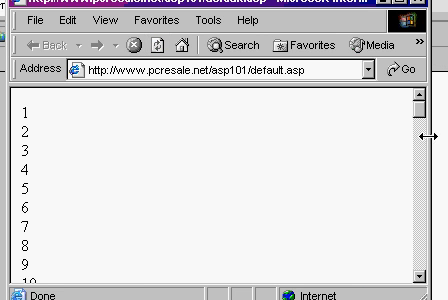
Step: Scroll down the Internet Explorer preview to review the numbers listed one per line
scroll("down", 3)
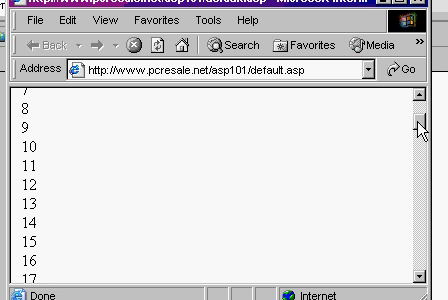
scroll("down", 3)
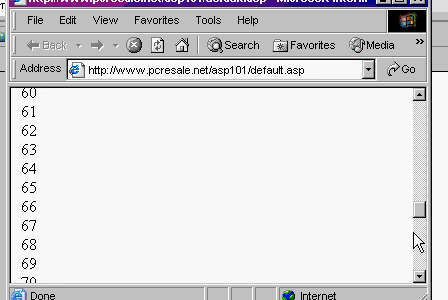
scroll("down", 3)
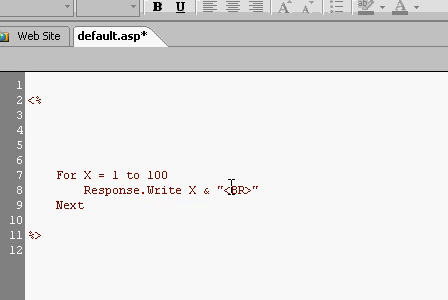
mouse_move(332, 198)
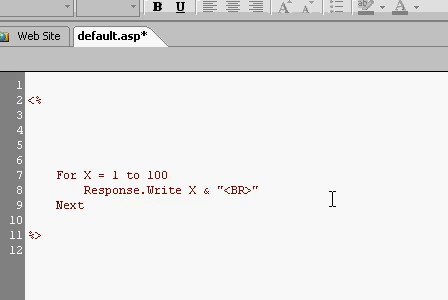
Step: Add X = 1 and a While X <= 100 statement above the For loop
type("X = 1")
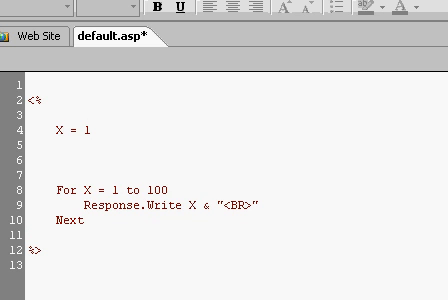
type("While X")
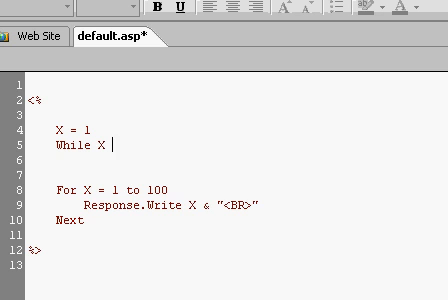
type("<= 100")
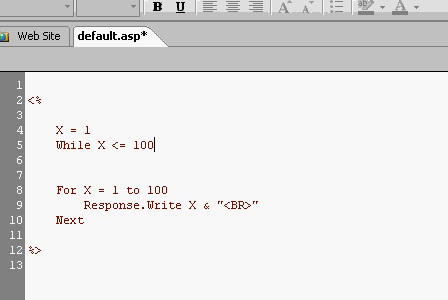
key("enter")
type("Response.Write X & \"<BR>")
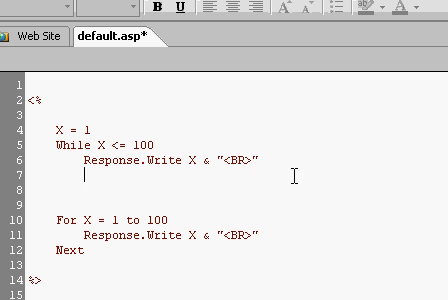
Step: Add X = X + 1 inside the While loop and close it with Wend
type("X = X + 1")
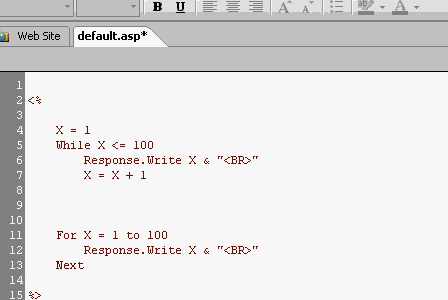
type("We")
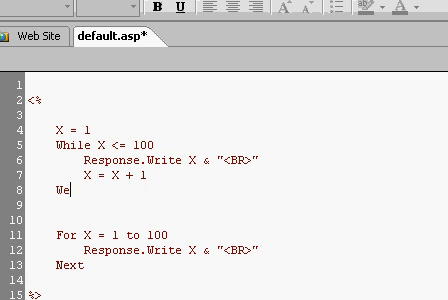
type("nd")
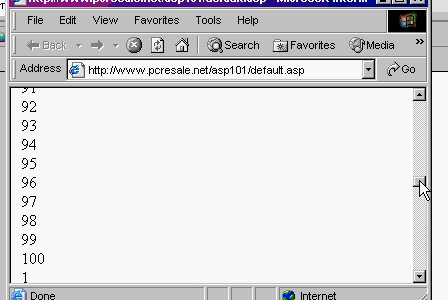
Step: Scroll the refreshed preview to see the count reach 100 and restart from 1
scroll("down", 3)
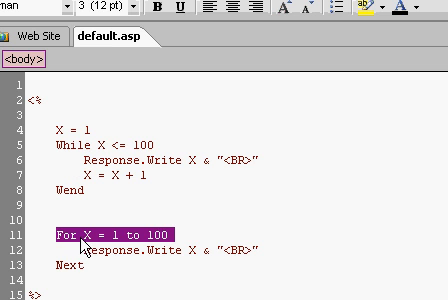
mouse_move(96, 244)
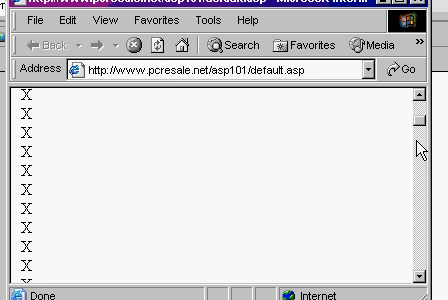
Step: Scroll the refreshed preview showing a column of the letter X
scroll("down", 3)
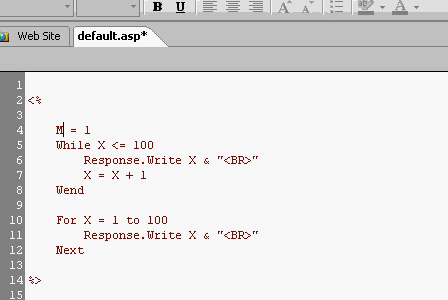
type("yCounter")
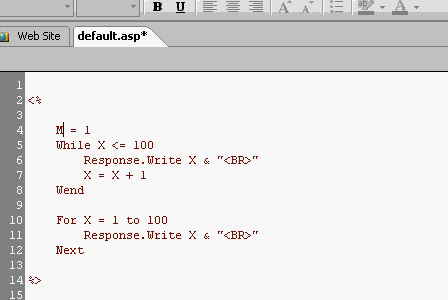
type("X")
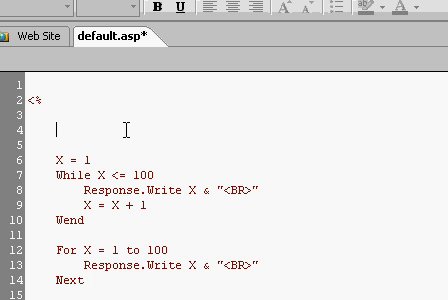
Step: Add MaxValue = 100 at the top of the script as the loops' upper limit
type("MaxV")
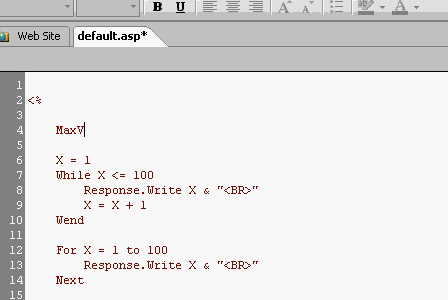
type("alue")
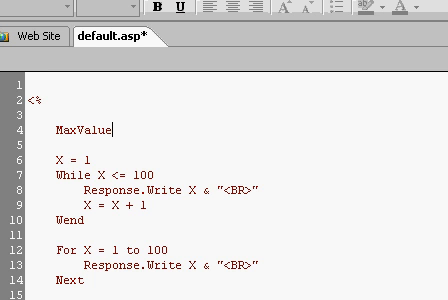
type("= 100")
left_click(108, 176)
type("MaxValue")
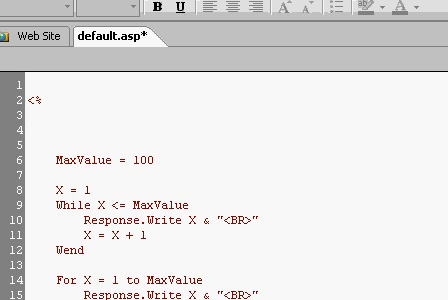
Step: Type Dim MaxValue above the assignment (later removed with the blank lines)
type("Dim M")
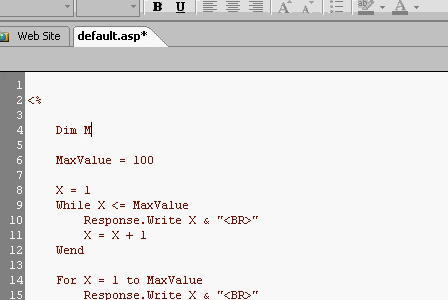
type("axValue")
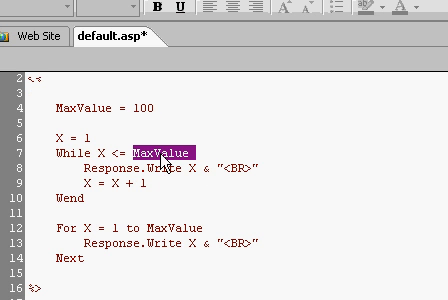
mouse_move(160, 206)
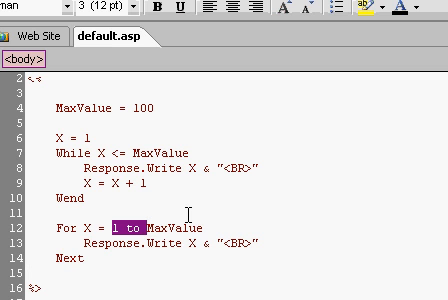
Step: Rewrite the For header as For X = MaxValue to 1 Step -1 so it counts down
type("MaxValue")
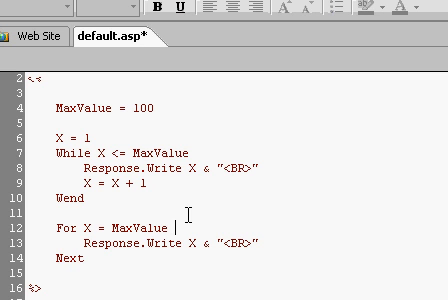
type("to 1")
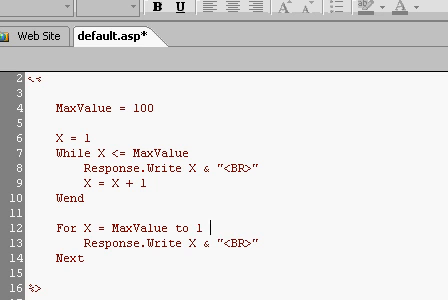
type("Step")
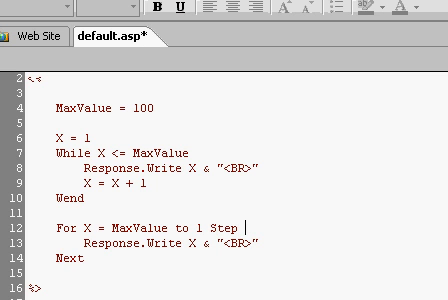
type("-1")
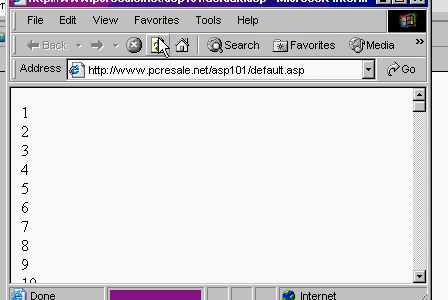
Step: Scroll the refreshed default.asp page down past the ascending count to the numbers descending from 100
scroll("down", 3)
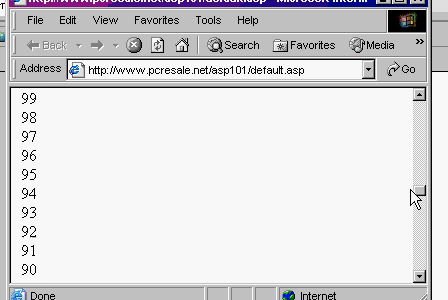
scroll("down", 3)
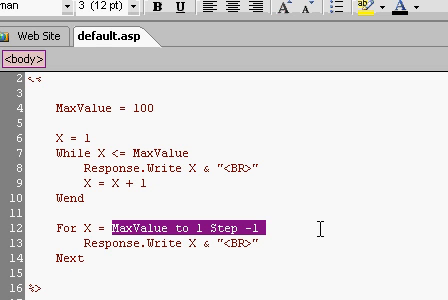
Step: Change the For header to For X = 5 to MaxValue Step 5, counting up by fives
type("1 to")
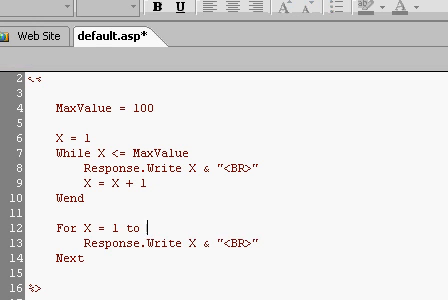
type("MaxValue Step")
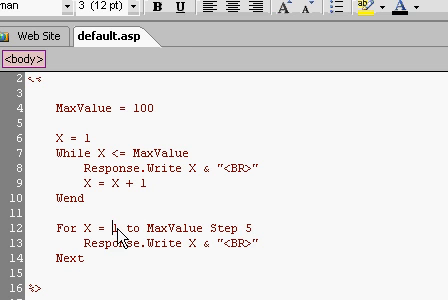
type("5")
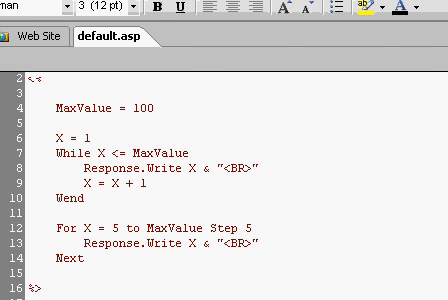